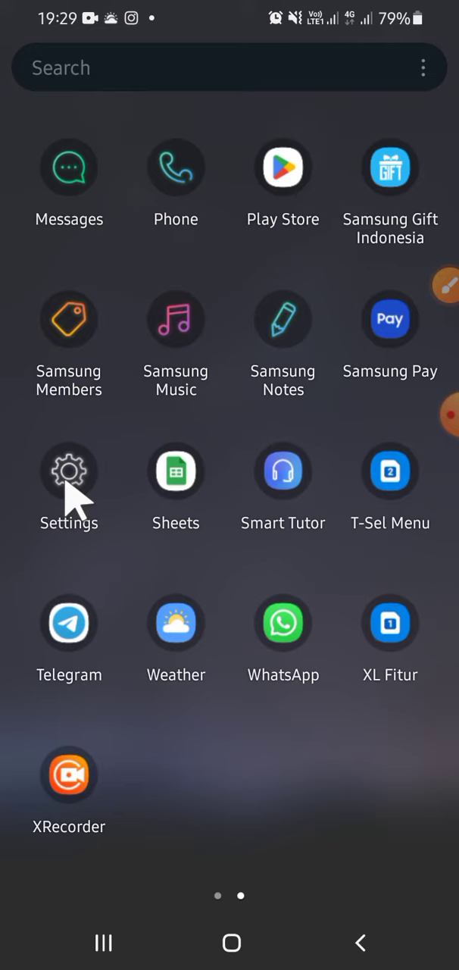
# Step: Launch Settings from the app drawer and scroll down to the Google entry
pyautogui.click(69, 472)
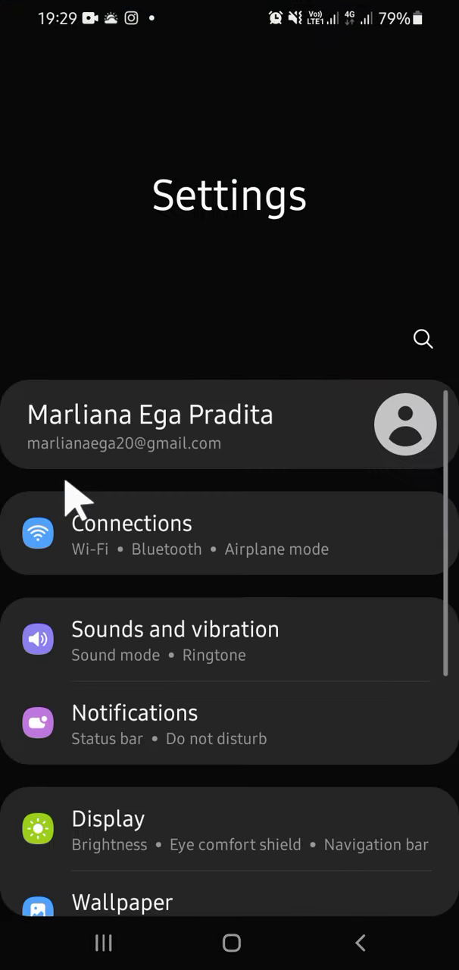
pyautogui.scroll(-3)
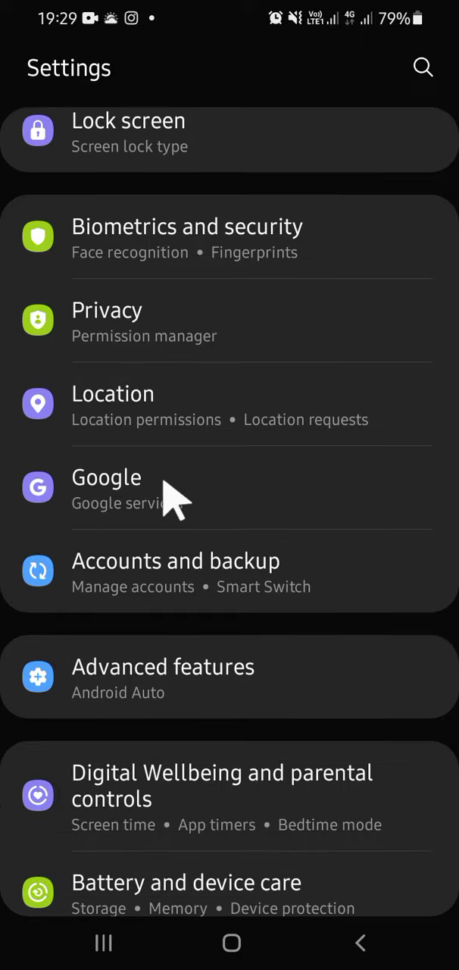
pyautogui.moveTo(147, 497)
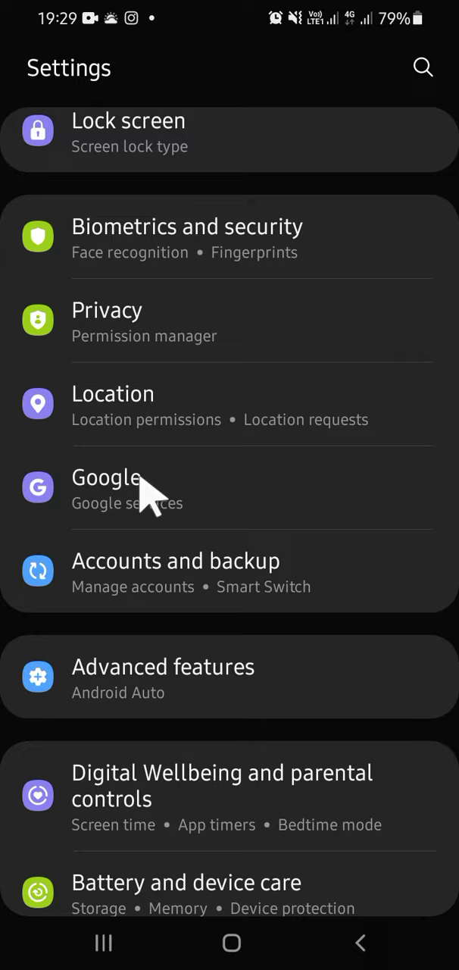
# Step: Go from Google settings to Services on this device and Find My Device
pyautogui.click(106, 489)
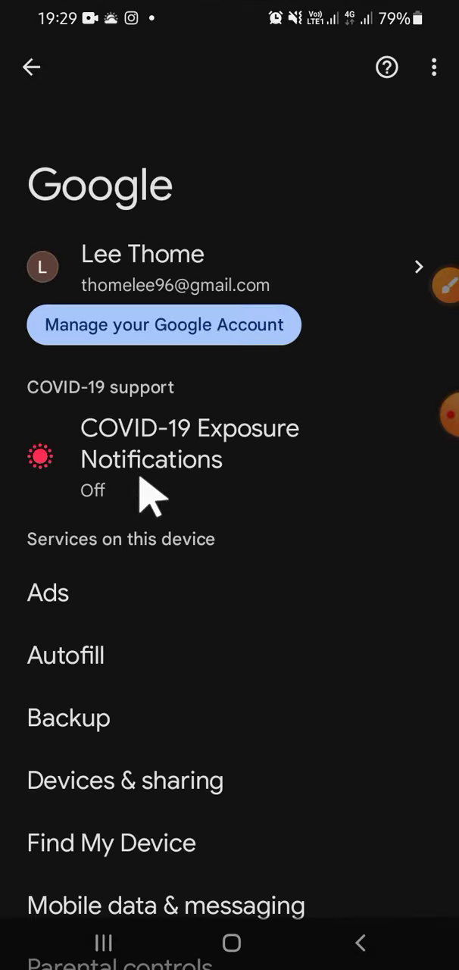
pyautogui.scroll(-3)
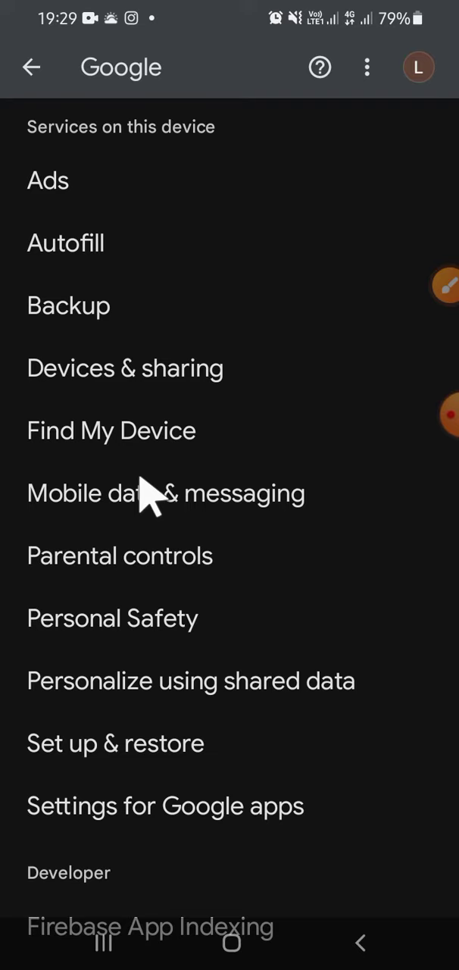
pyautogui.moveTo(186, 474)
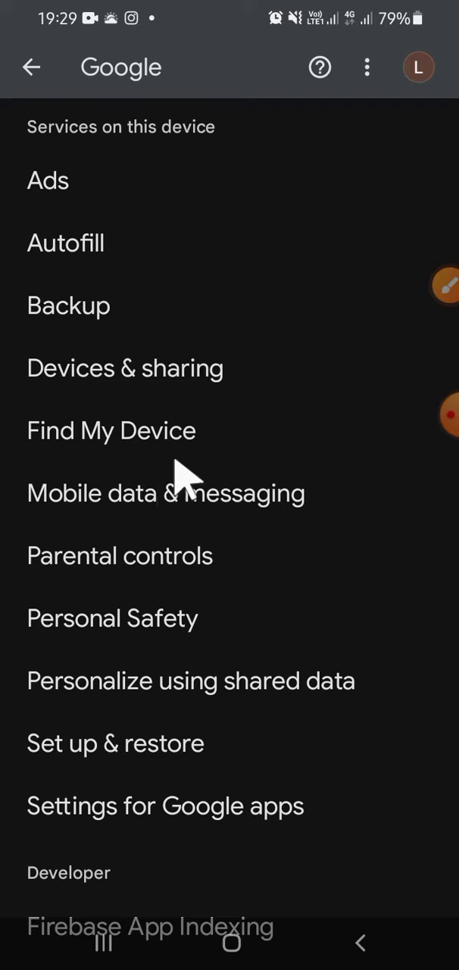
pyautogui.moveTo(121, 443)
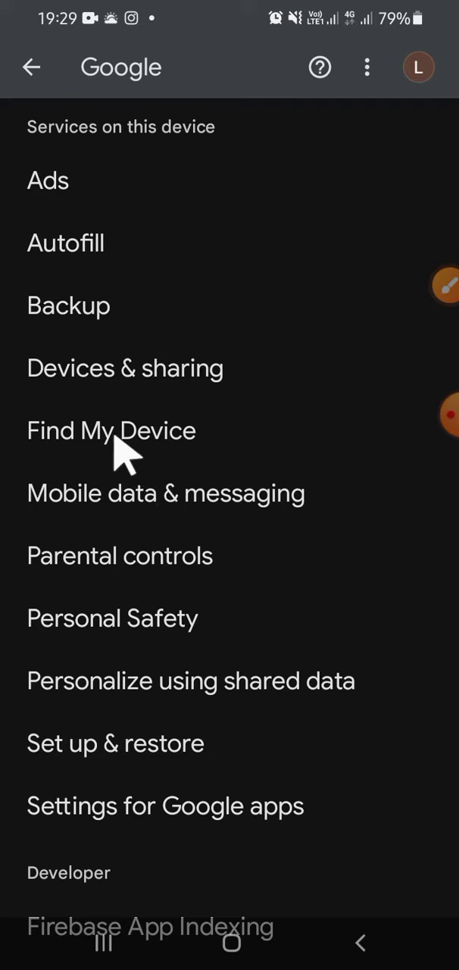
pyautogui.click(110, 430)
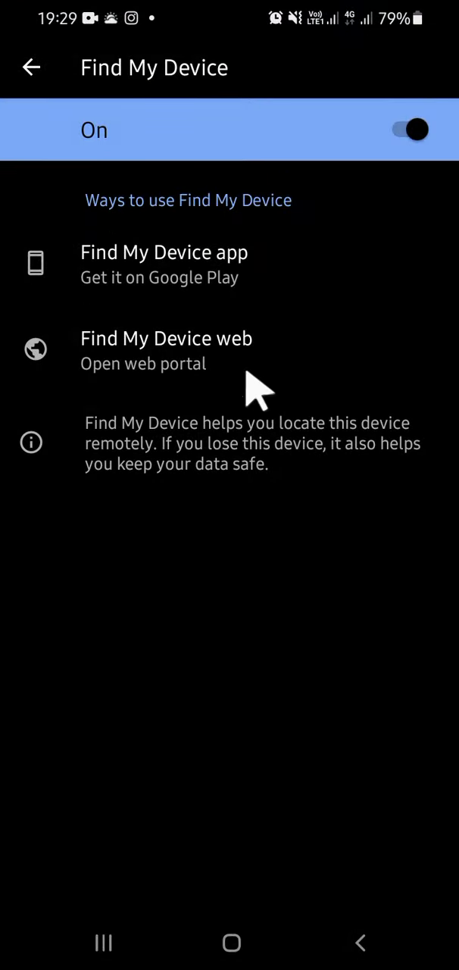
pyautogui.moveTo(266, 371)
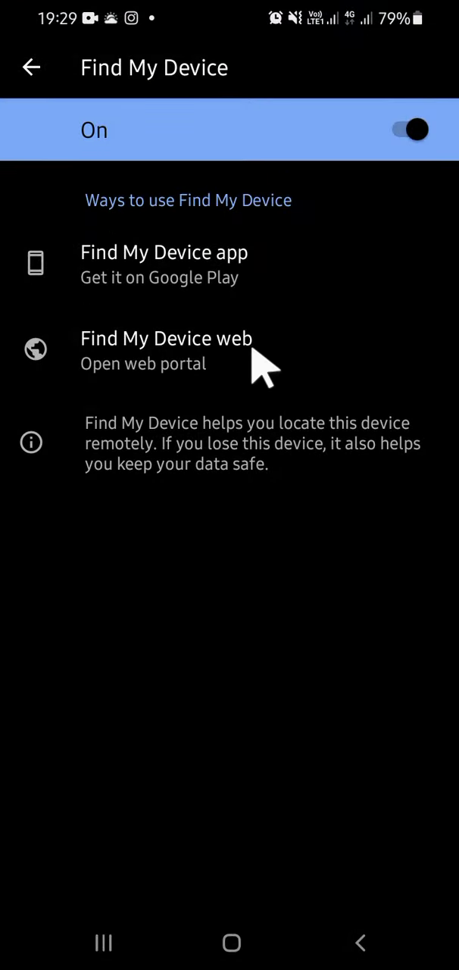
# Step: Open the Find My Device web portal in the browser for the Galaxy A10s
pyautogui.click(166, 351)
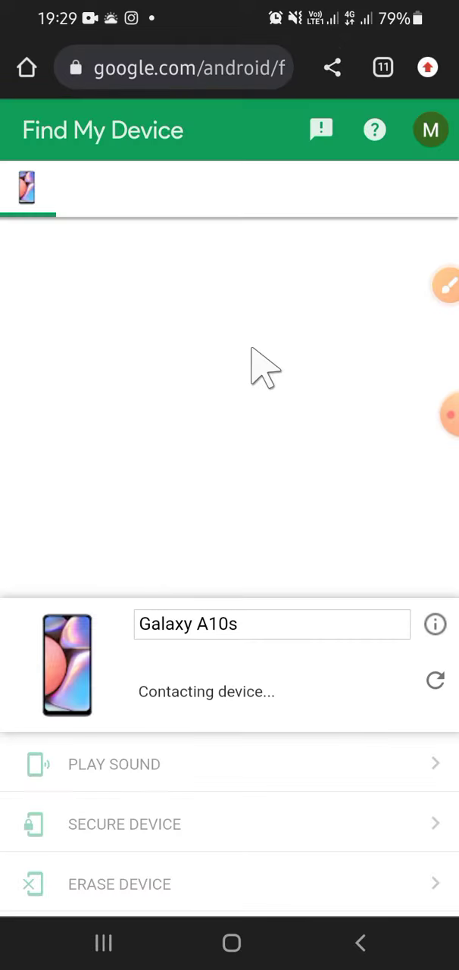
pyautogui.moveTo(324, 250)
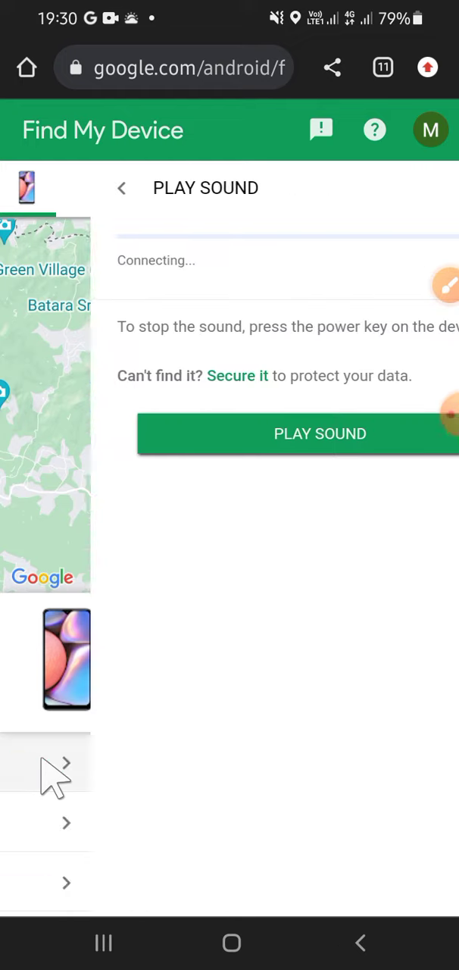
# Step: Play a sound on the Galaxy A10s, then stop it ringing
pyautogui.click(296, 433)
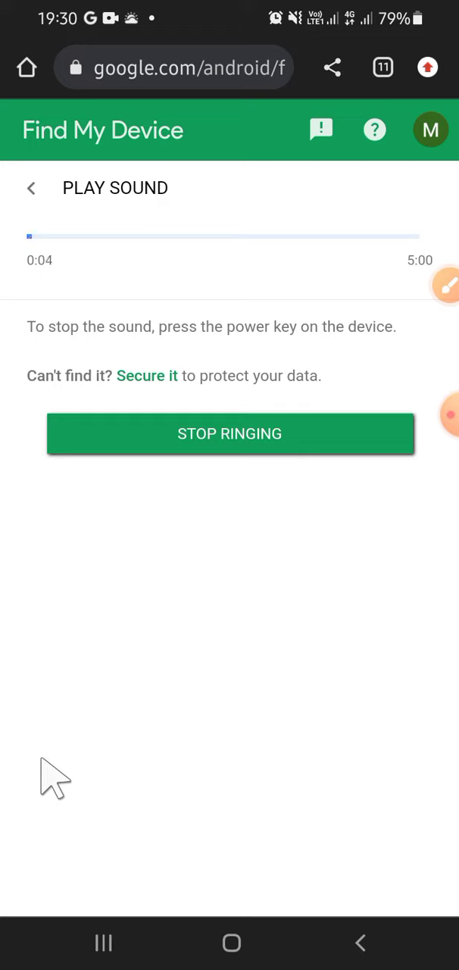
pyautogui.moveTo(205, 554)
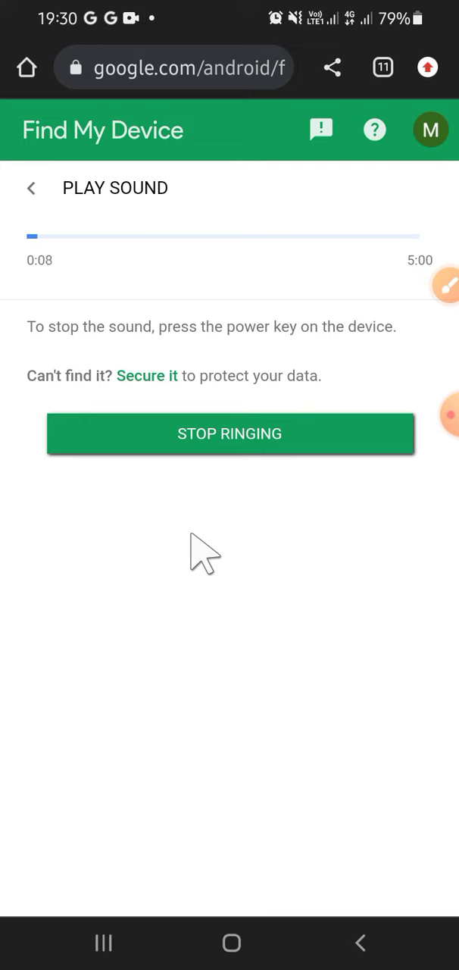
pyautogui.click(229, 434)
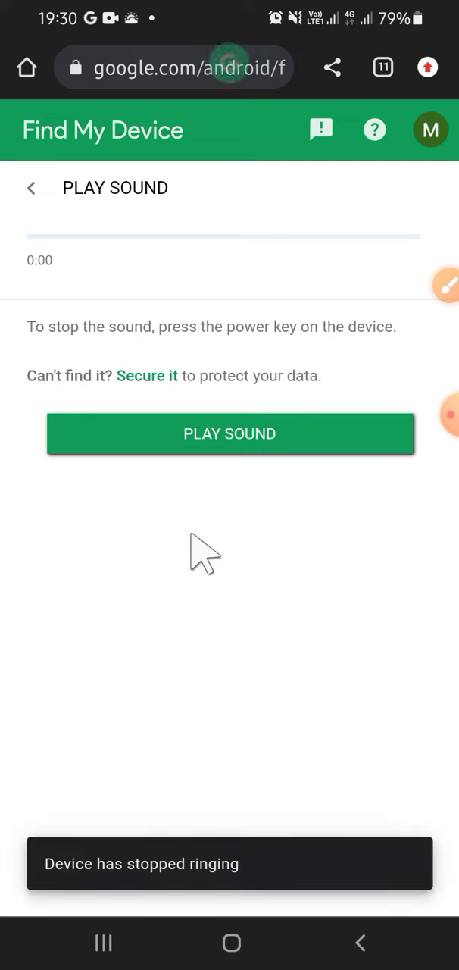